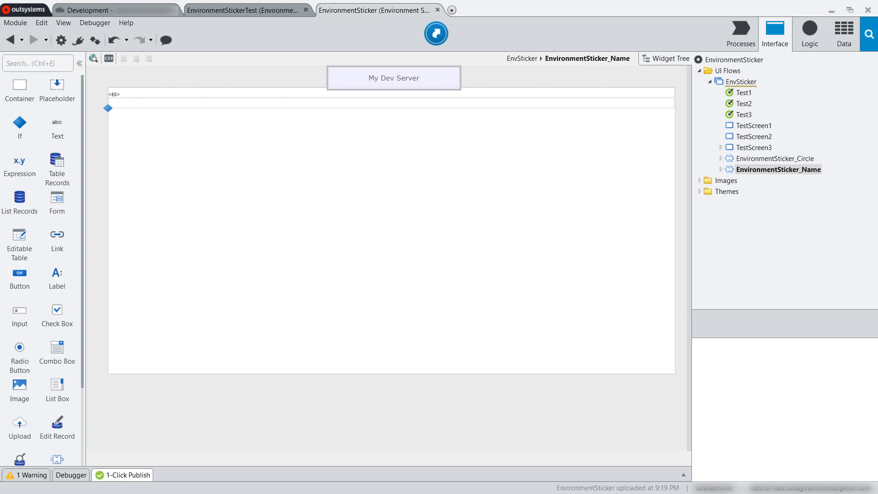
{"action": "mouse_move", "coordinate": [737, 283]}
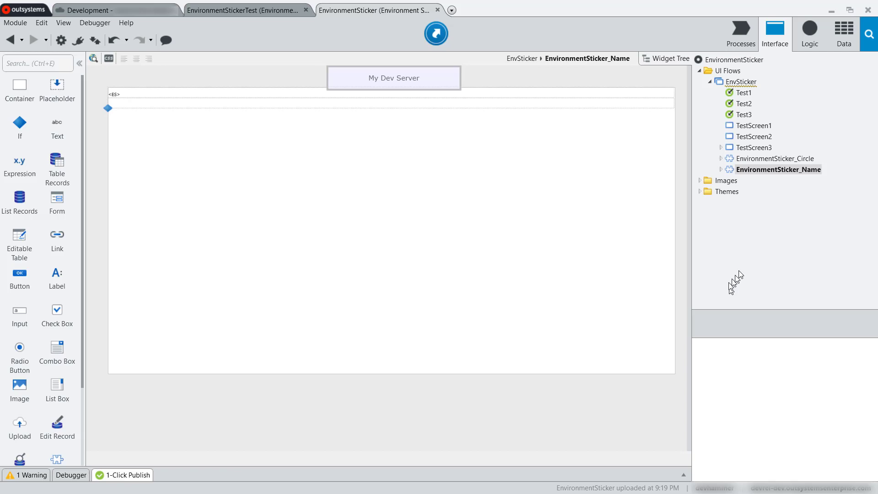
{"action": "mouse_move", "coordinate": [765, 171]}
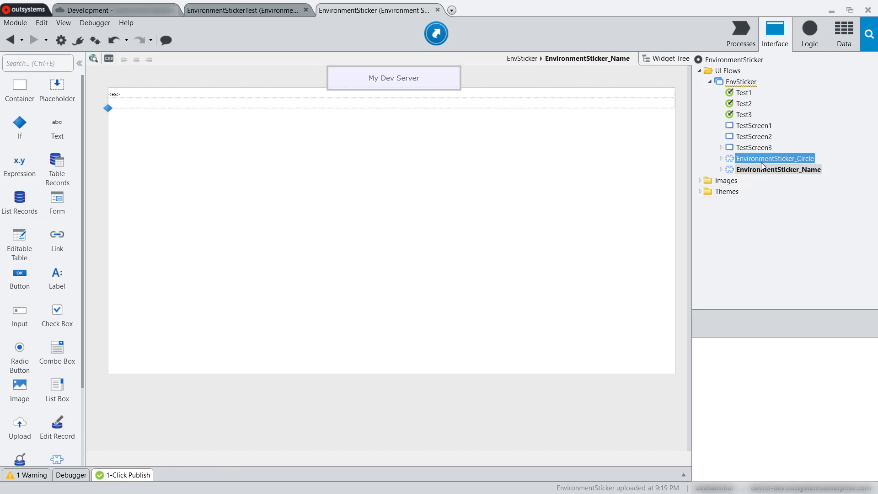
{"action": "mouse_move", "coordinate": [775, 158]}
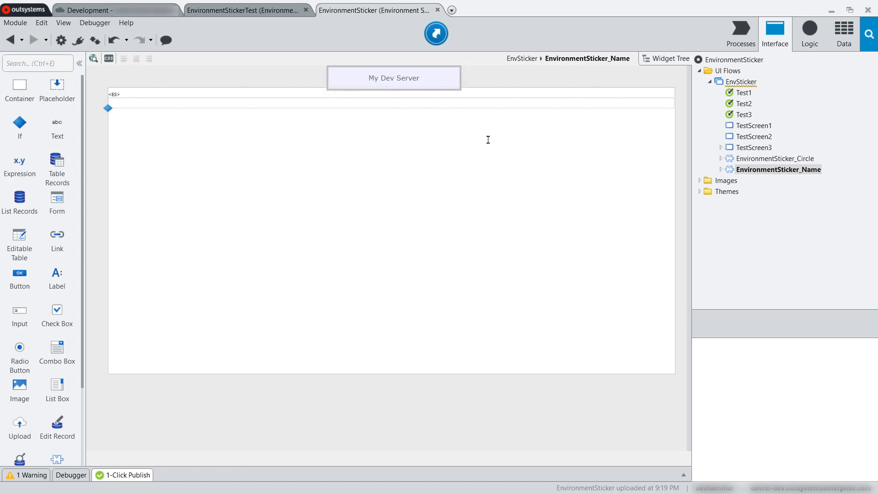
{"action": "mouse_move", "coordinate": [594, 67]}
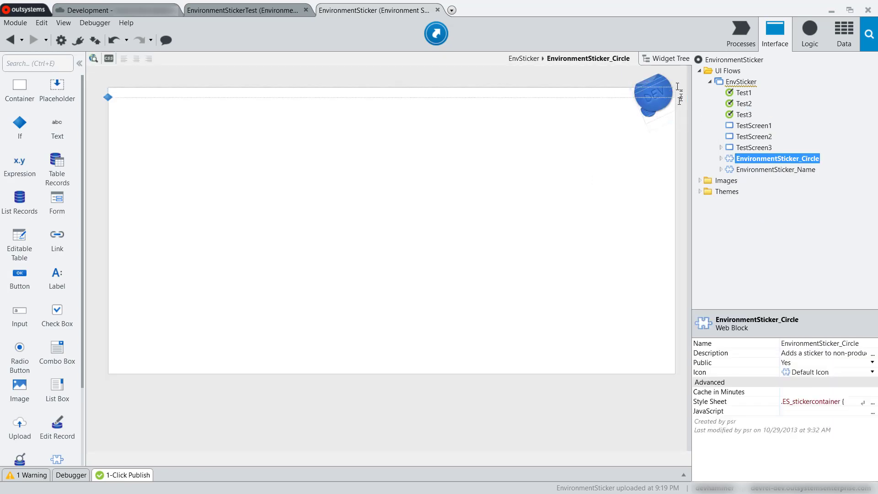
{"action": "mouse_move", "coordinate": [570, 181]}
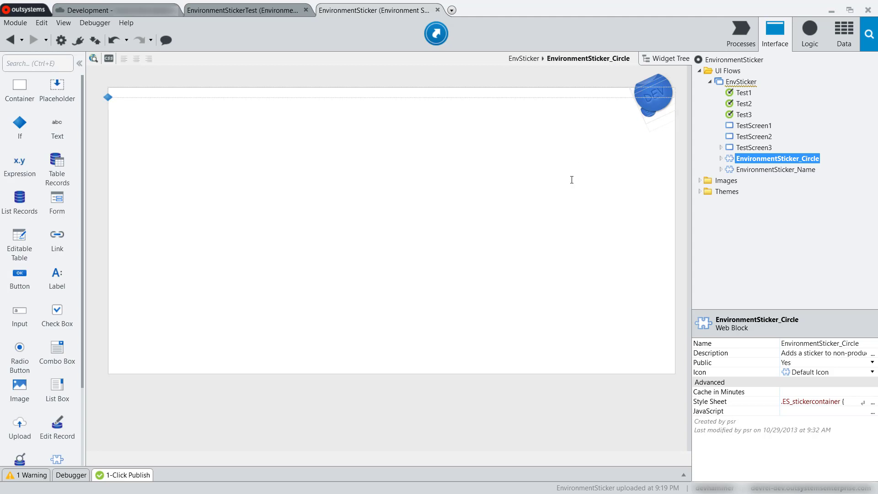
{"action": "mouse_move", "coordinate": [683, 167]}
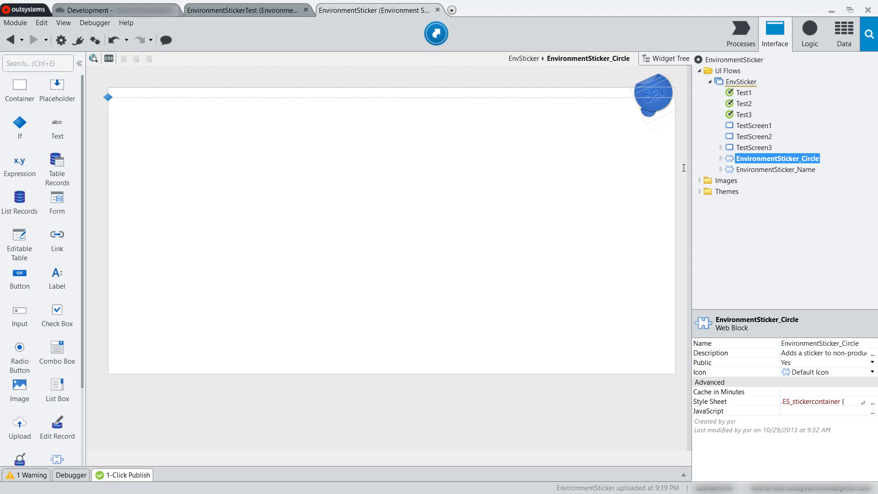
View TestScreen1, TestScreen2 and TestScreen3 in turn from the Interface tree.
{"action": "left_click", "coordinate": [753, 125]}
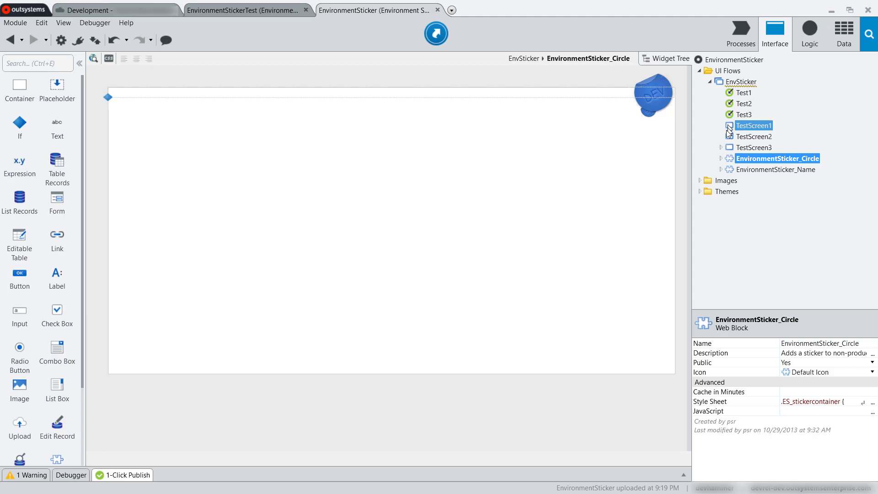
{"action": "left_click", "coordinate": [755, 125]}
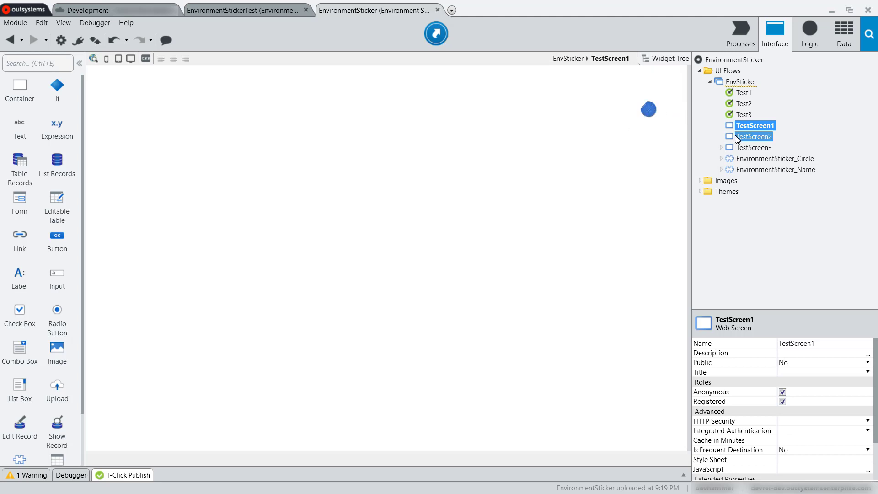
{"action": "left_click", "coordinate": [754, 136]}
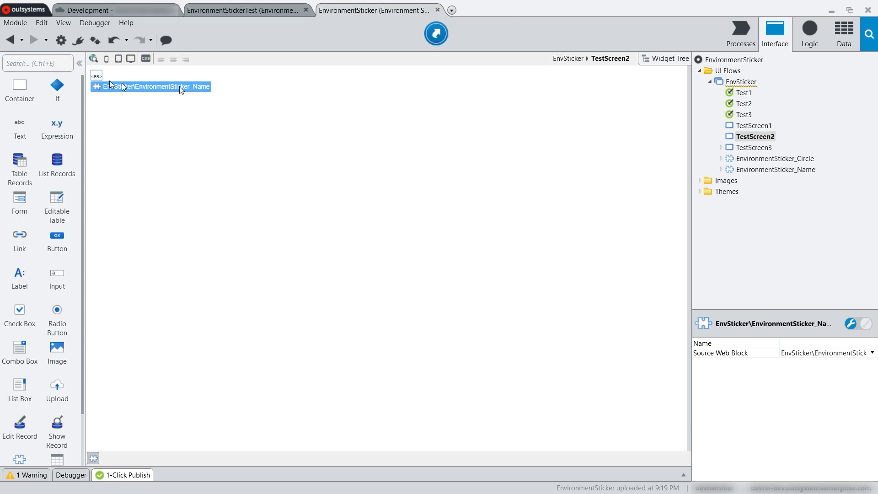
{"action": "left_click", "coordinate": [755, 146]}
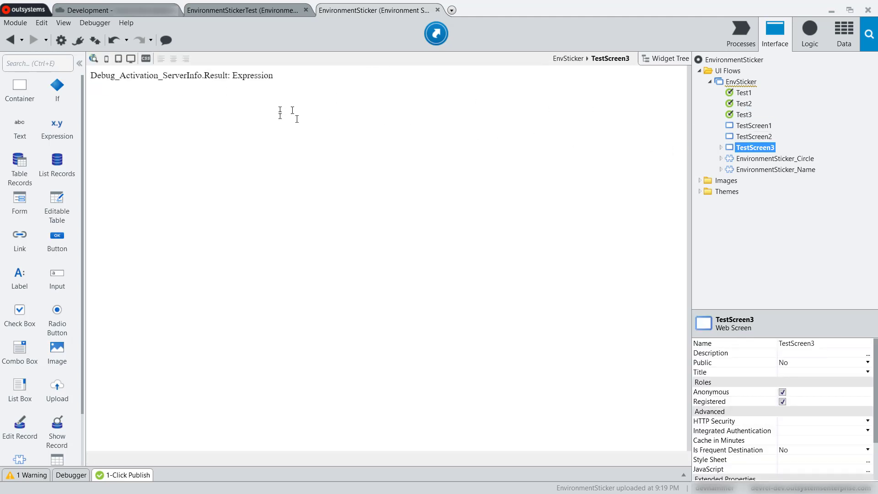
{"action": "mouse_move", "coordinate": [408, 86]}
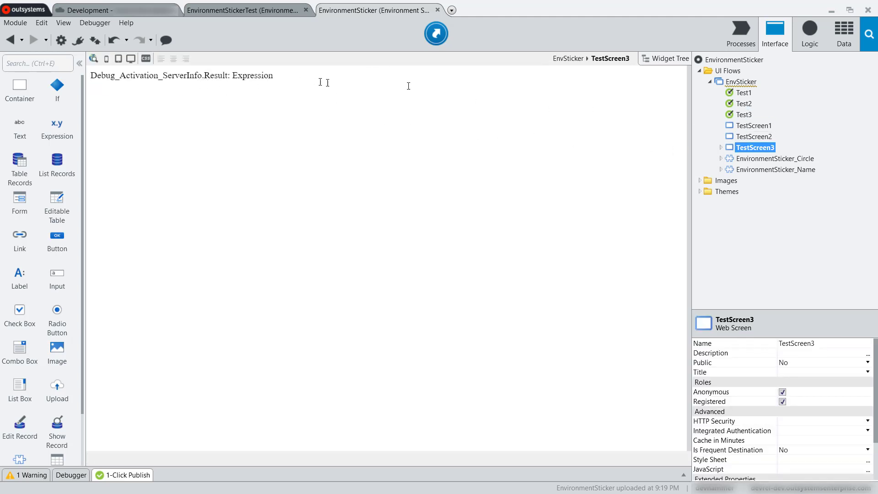
Review the Debug_Activation_ServerInfo, Environment_DevelopmentMode and Environment_Name server actions under Logic.
{"action": "left_click", "coordinate": [809, 34]}
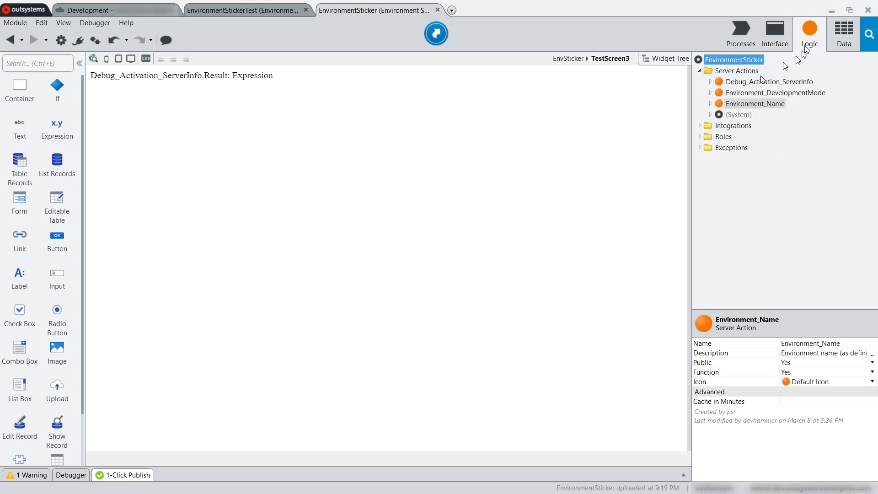
{"action": "left_click", "coordinate": [768, 81]}
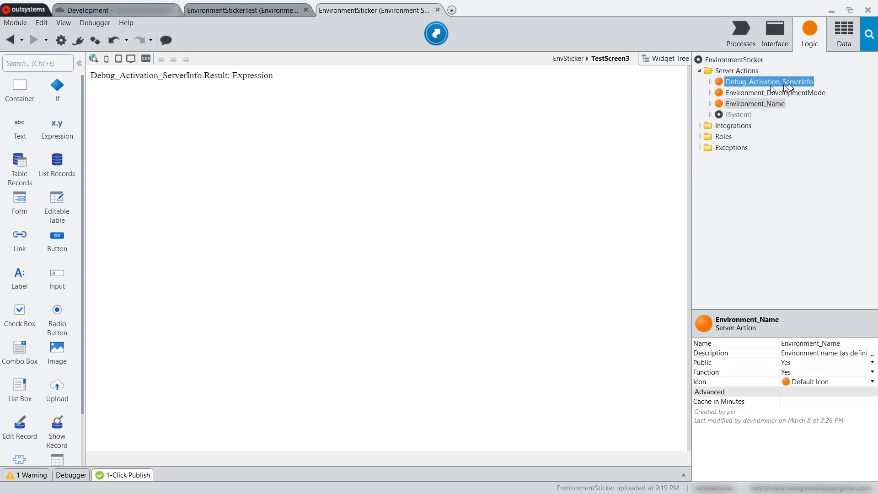
{"action": "left_click", "coordinate": [774, 92]}
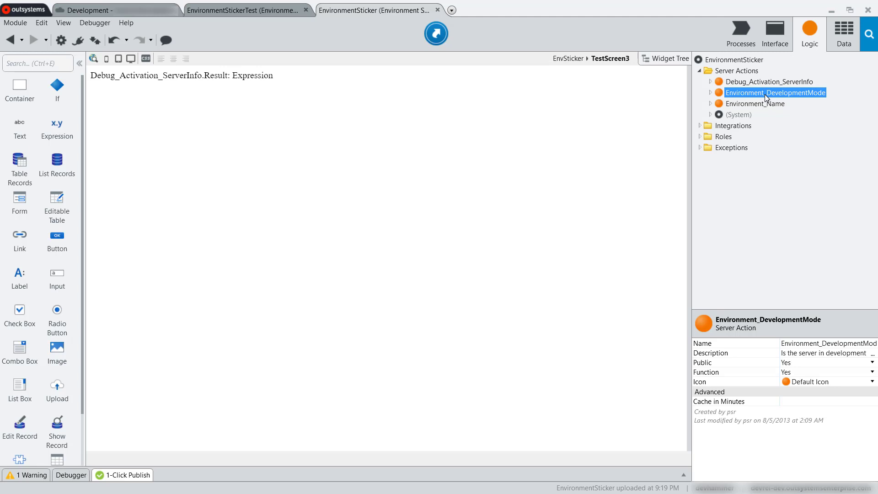
{"action": "mouse_move", "coordinate": [762, 96]}
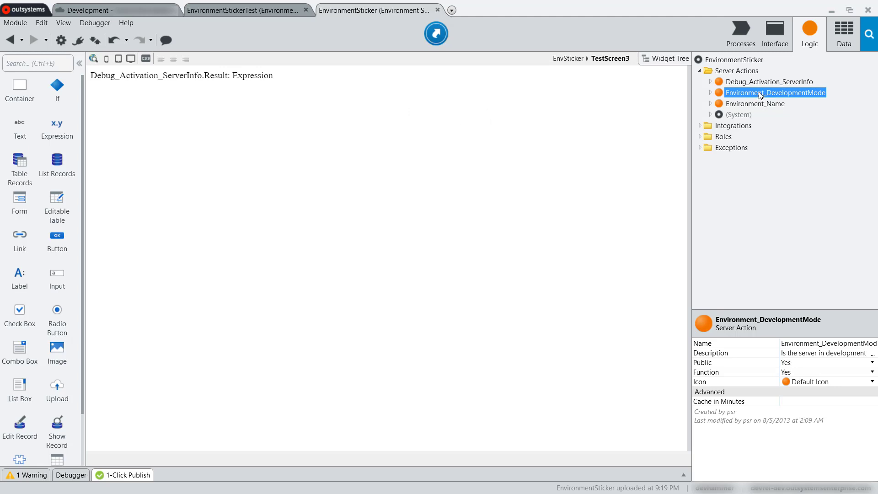
{"action": "left_click", "coordinate": [756, 103]}
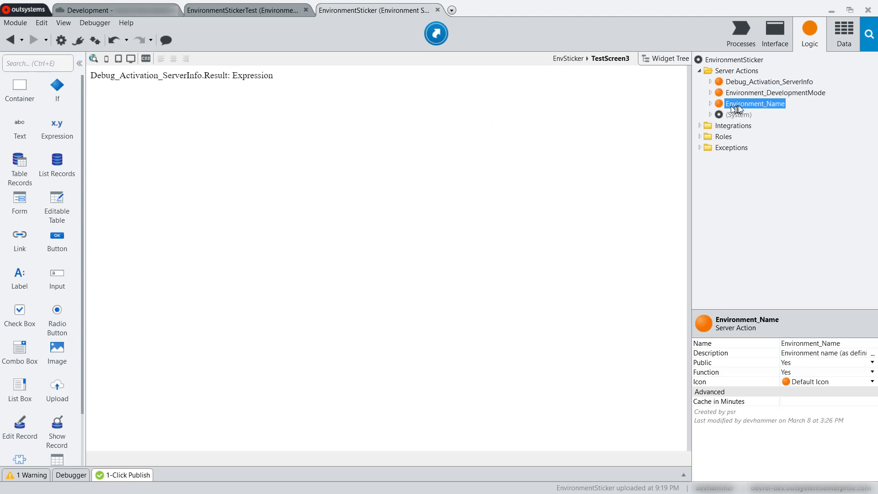
{"action": "mouse_move", "coordinate": [551, 109]}
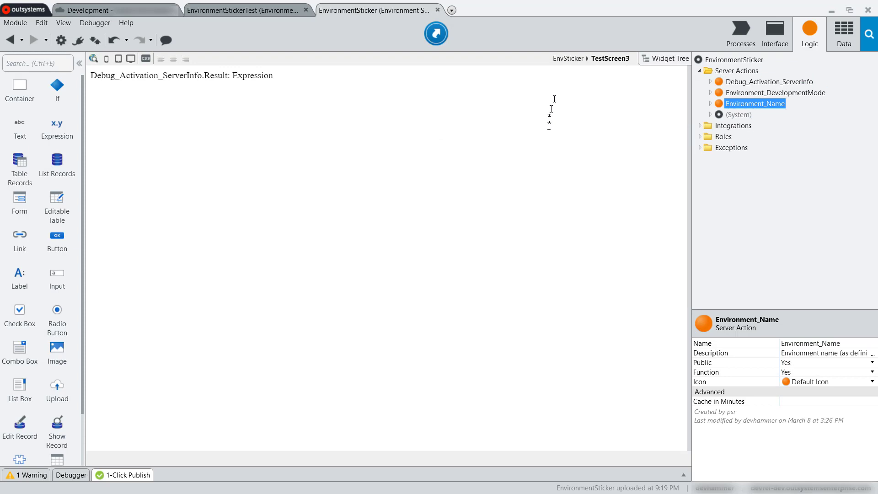
{"action": "mouse_move", "coordinate": [591, 121]}
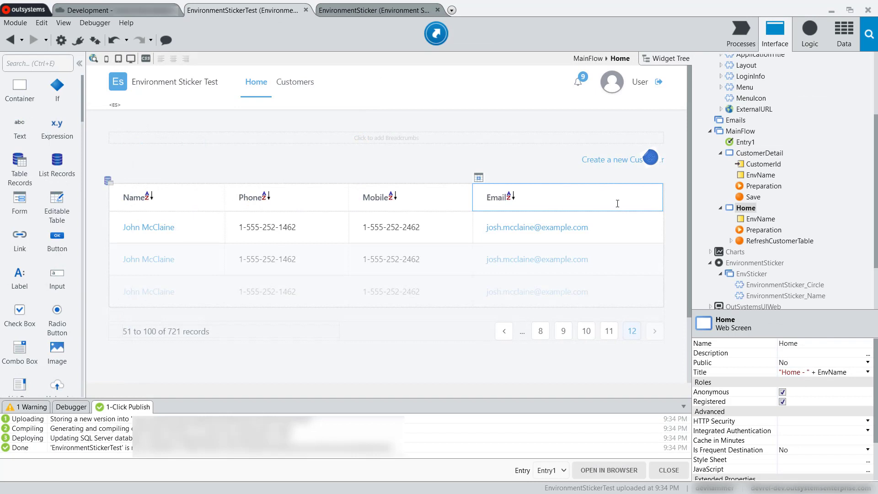
{"action": "mouse_move", "coordinate": [78, 39]}
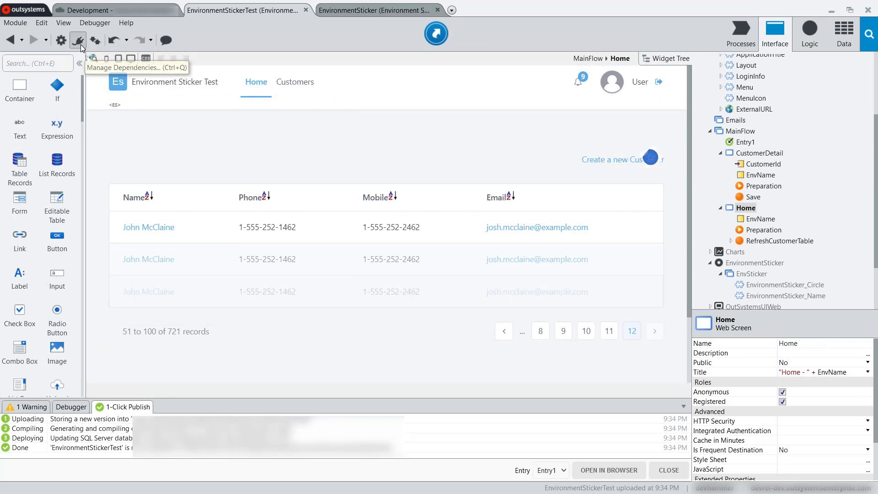
{"action": "mouse_move", "coordinate": [417, 37]}
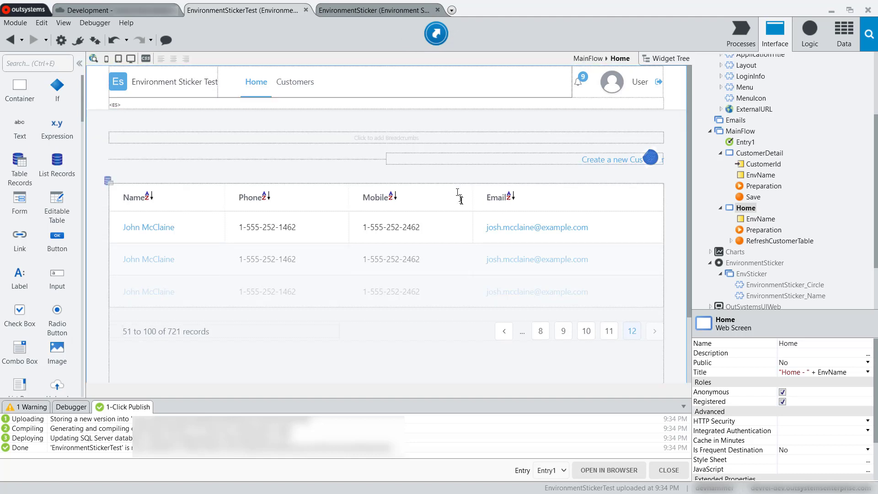
{"action": "left_click", "coordinate": [843, 30]}
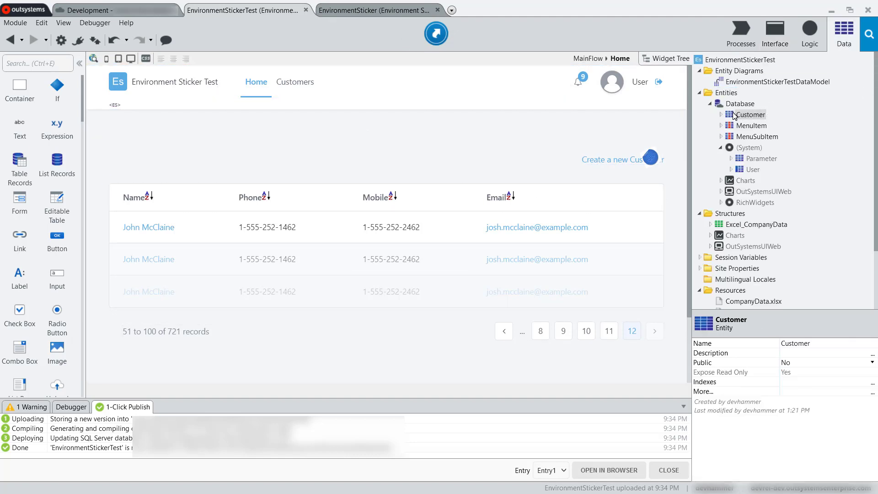
{"action": "right_click", "coordinate": [750, 114]}
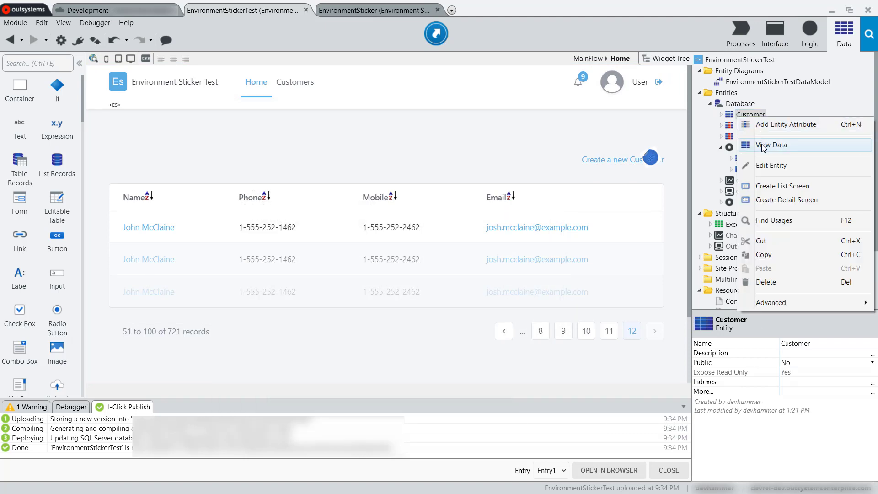
{"action": "left_click", "coordinate": [773, 146]}
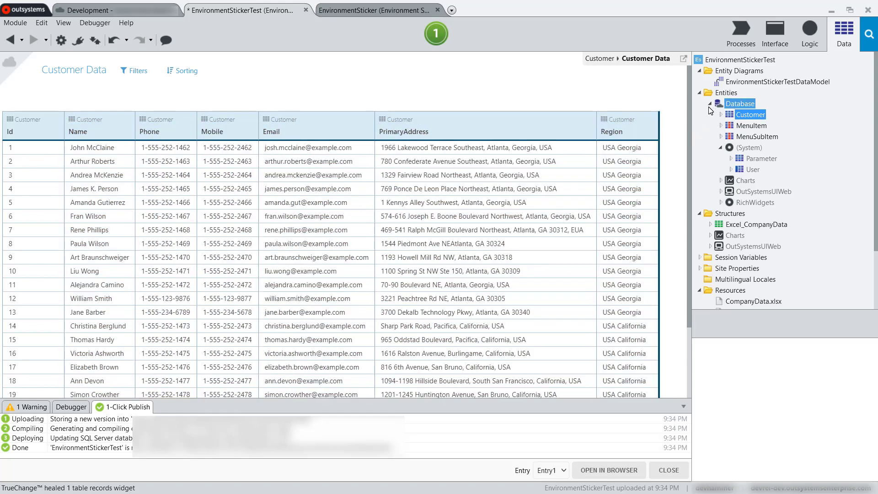
{"action": "left_click", "coordinate": [774, 34]}
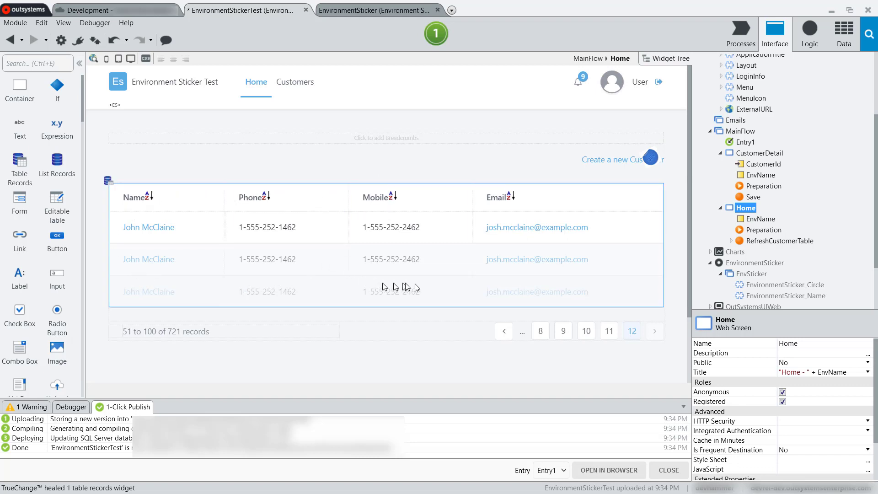
{"action": "left_click", "coordinate": [763, 152]}
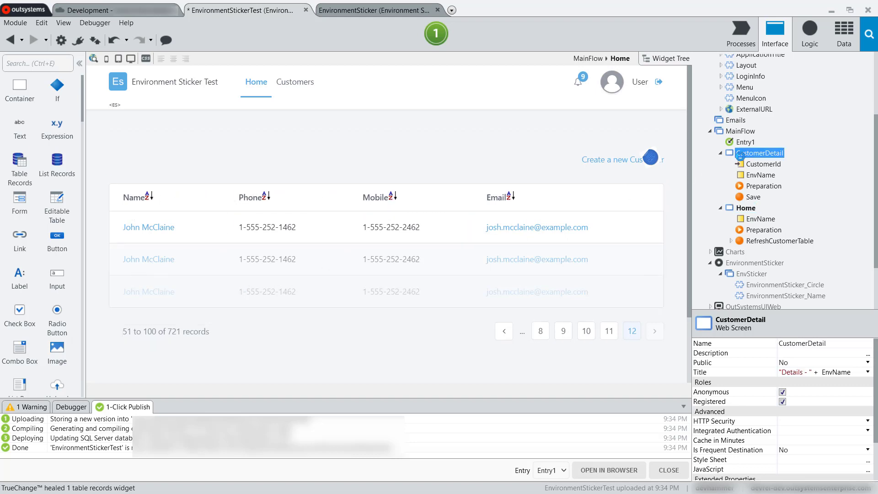
{"action": "double_click", "coordinate": [762, 153]}
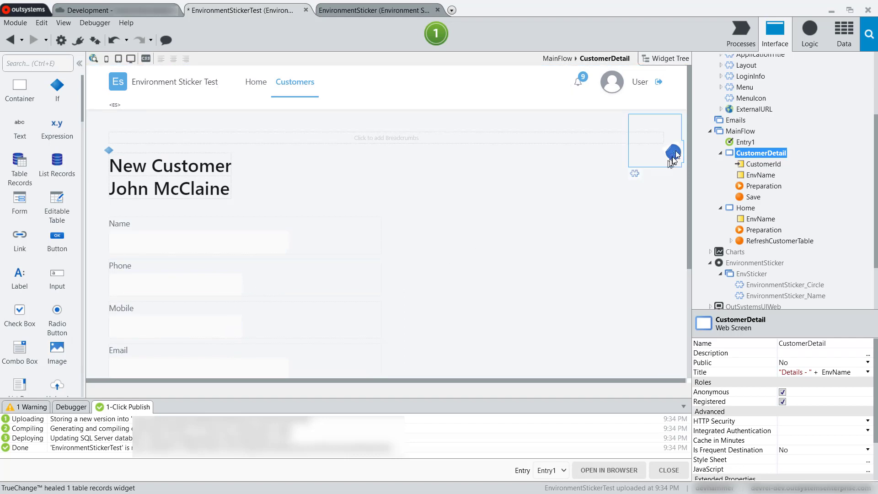
{"action": "mouse_move", "coordinate": [678, 157]}
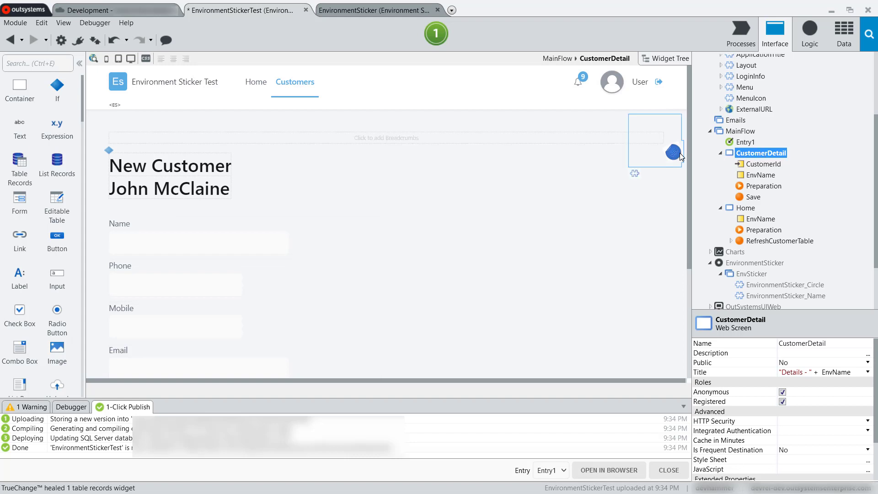
{"action": "left_click", "coordinate": [674, 154]}
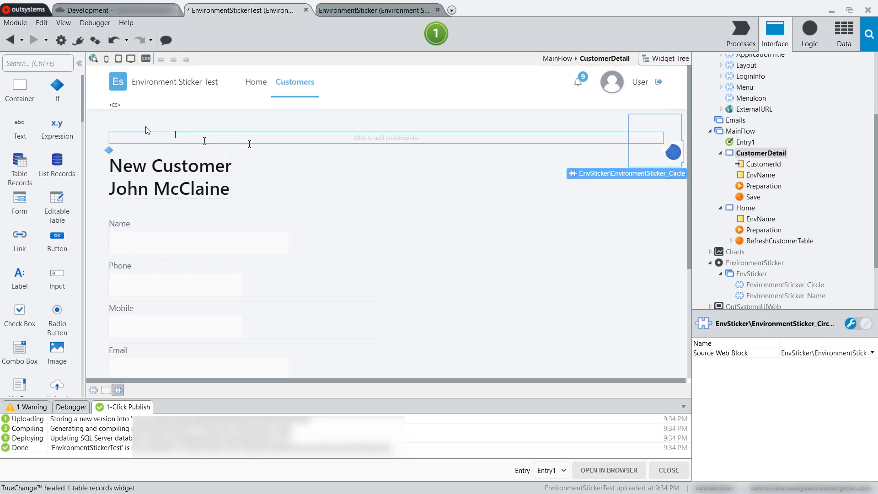
{"action": "left_click", "coordinate": [114, 104]}
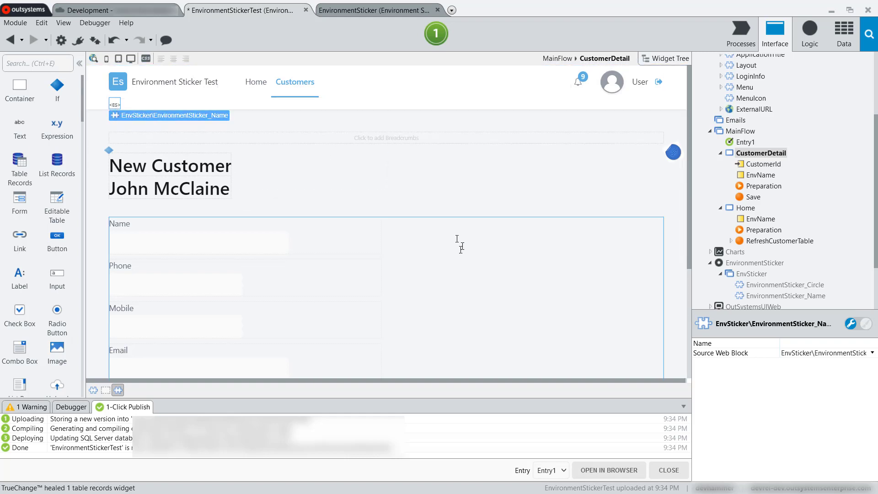
{"action": "left_click", "coordinate": [745, 207]}
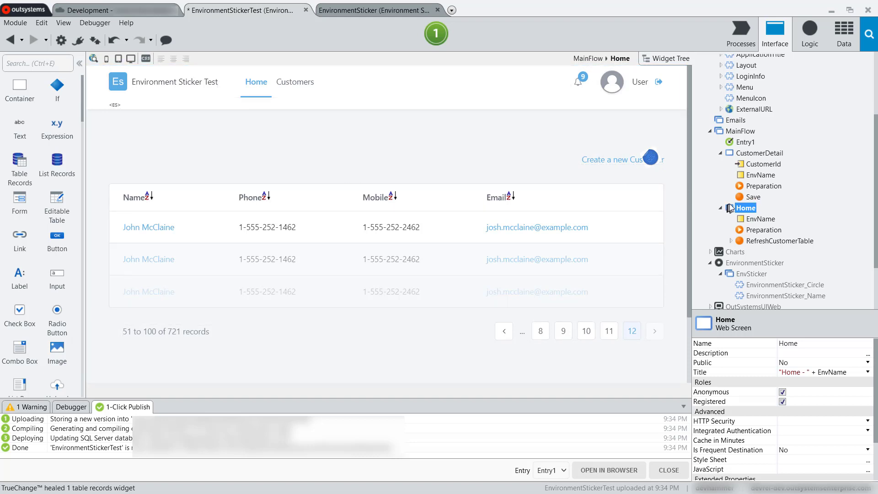
Inspect the CustomerDetail Preparation's EnvName assign and the Feedback_Message2 step's properties.
{"action": "left_click", "coordinate": [760, 175]}
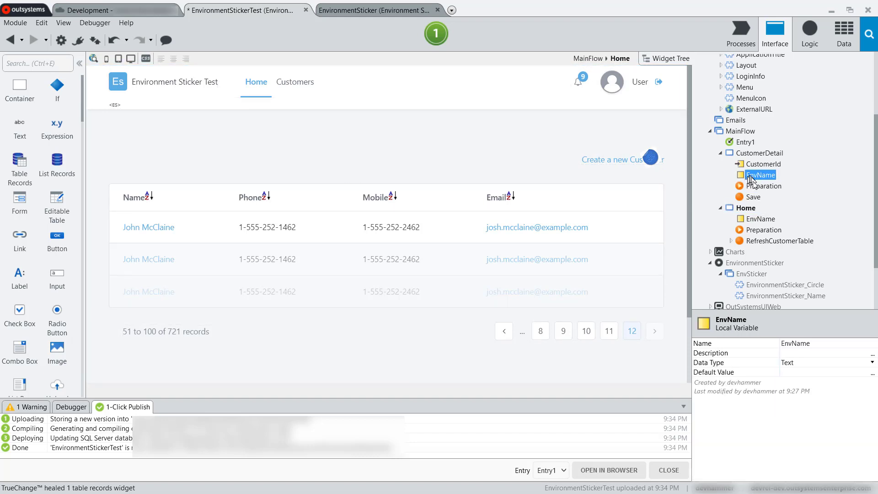
{"action": "left_click", "coordinate": [761, 218]}
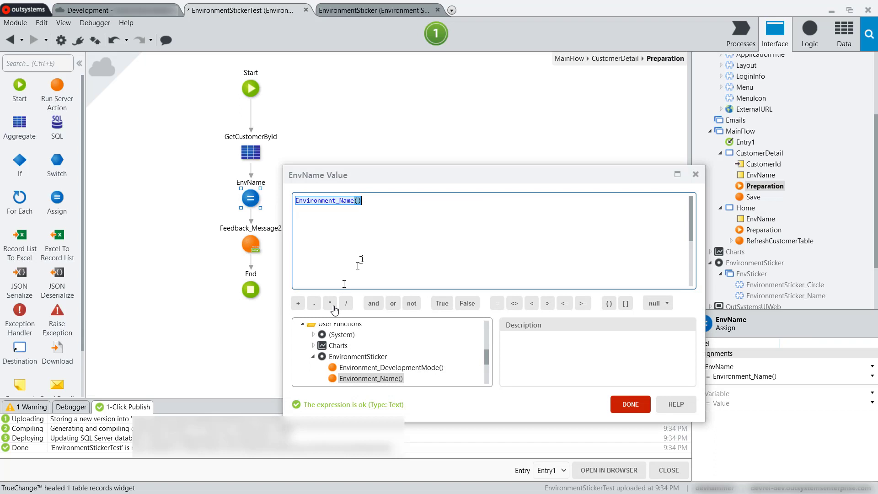
{"action": "mouse_move", "coordinate": [371, 378]}
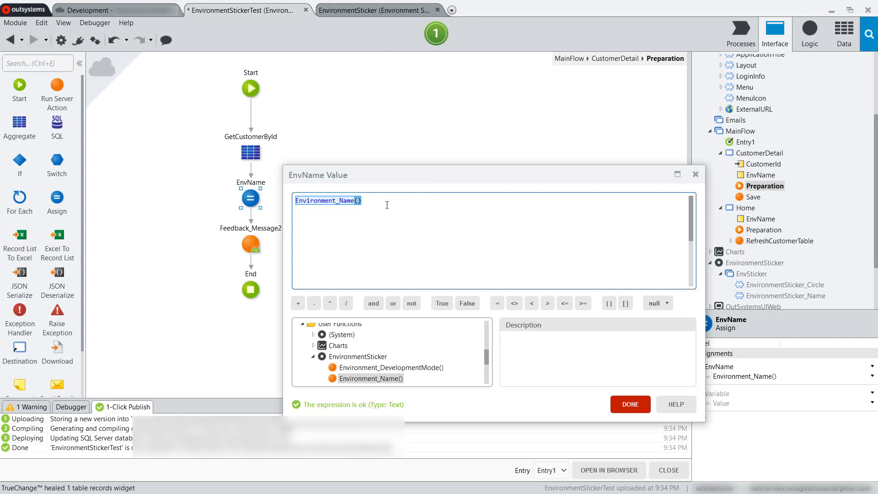
{"action": "mouse_move", "coordinate": [653, 206]}
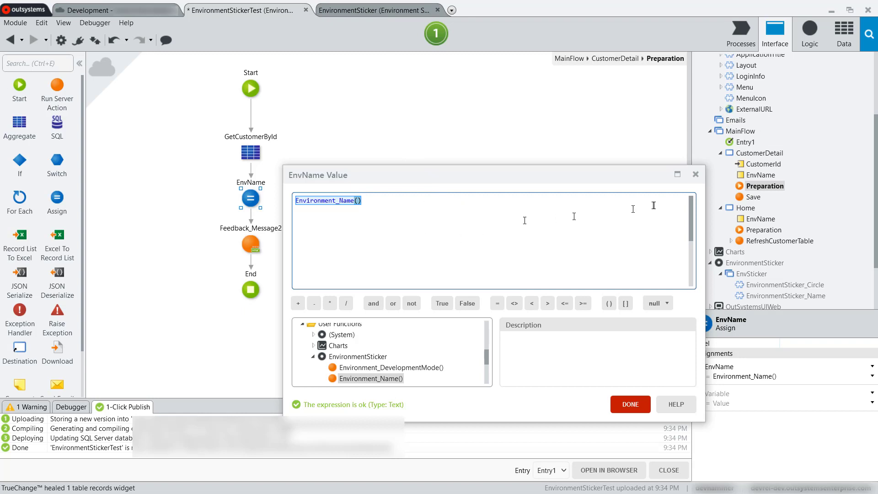
{"action": "left_click", "coordinate": [630, 403]}
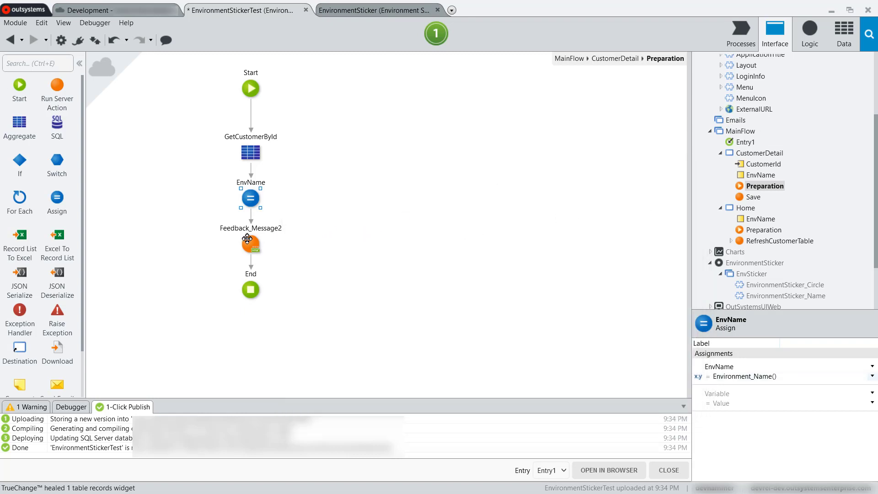
{"action": "left_click", "coordinate": [250, 243]}
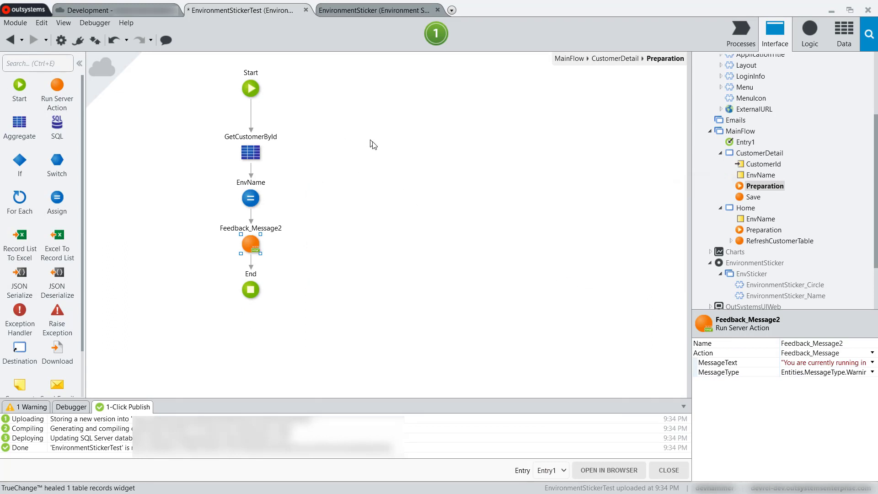
{"action": "mouse_move", "coordinate": [435, 300]}
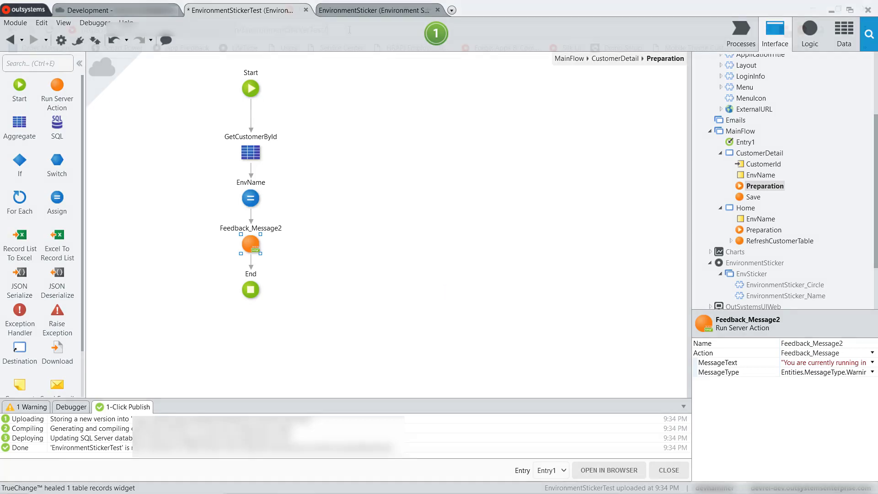
View the Development home page with its DEV sticker and dismiss the Development warning.
{"action": "left_click", "coordinate": [609, 470]}
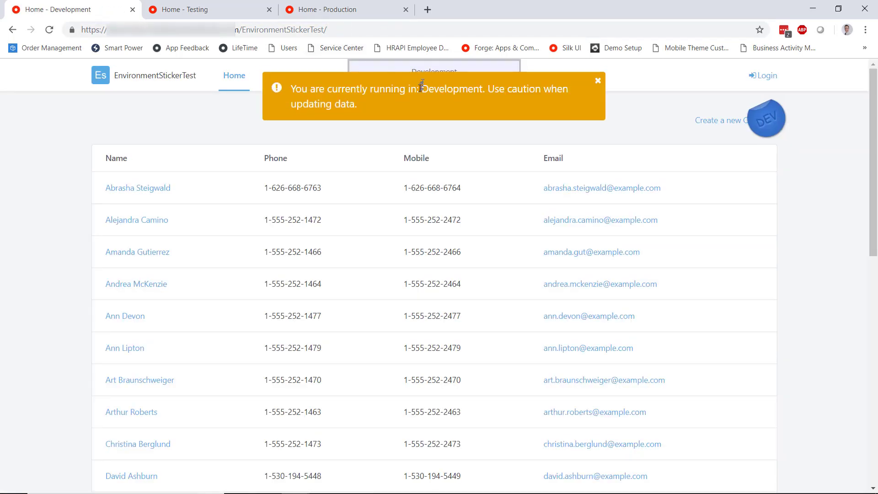
{"action": "mouse_move", "coordinate": [451, 110]}
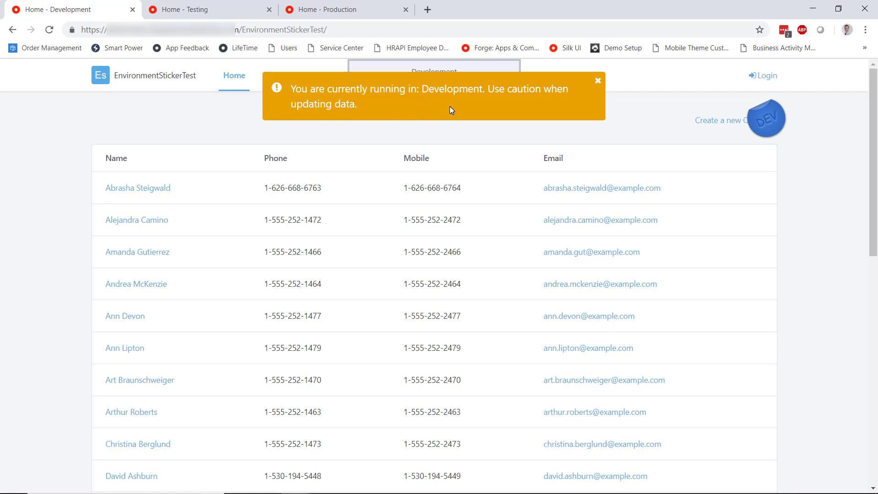
{"action": "mouse_move", "coordinate": [401, 90]}
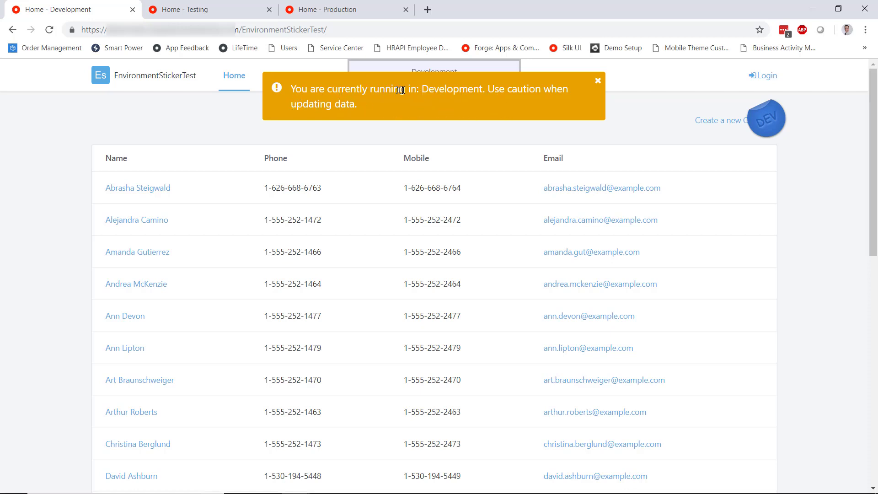
{"action": "mouse_move", "coordinate": [530, 105]}
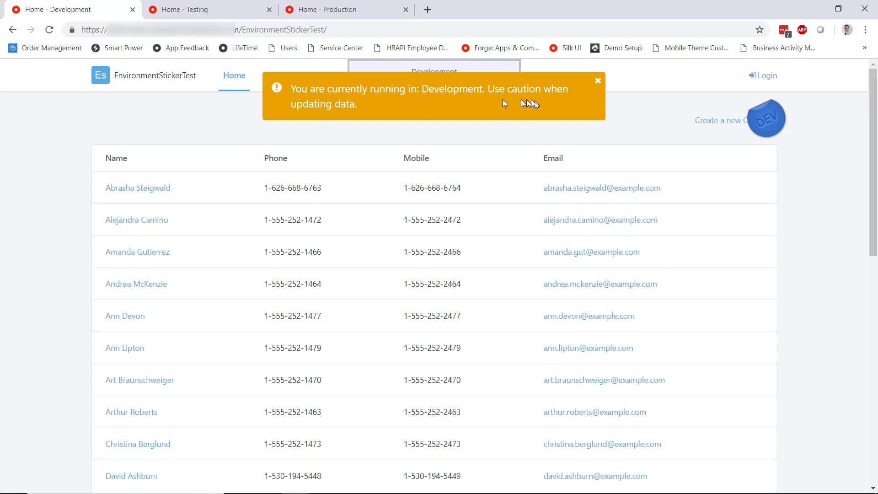
{"action": "mouse_move", "coordinate": [605, 87]}
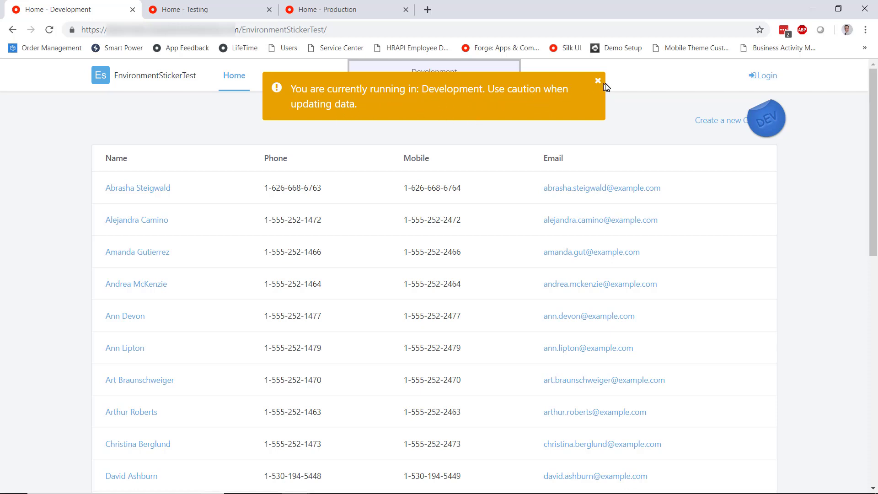
{"action": "left_click", "coordinate": [597, 80]}
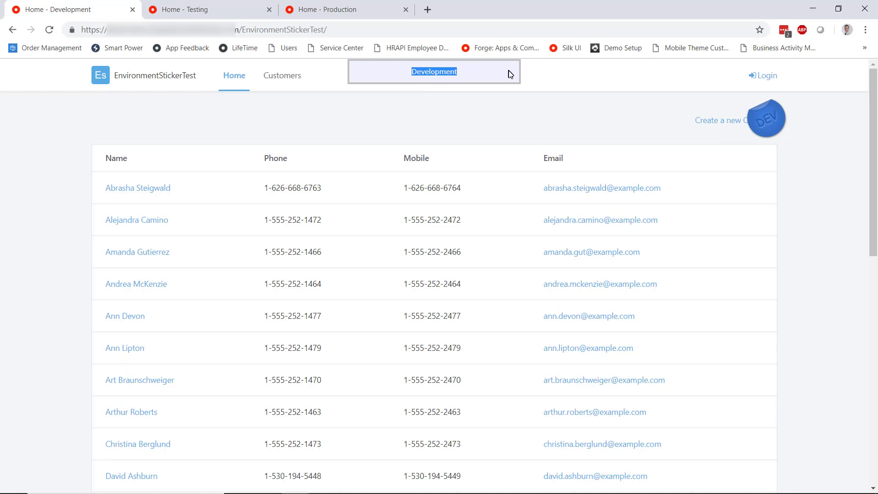
{"action": "mouse_move", "coordinate": [468, 84]}
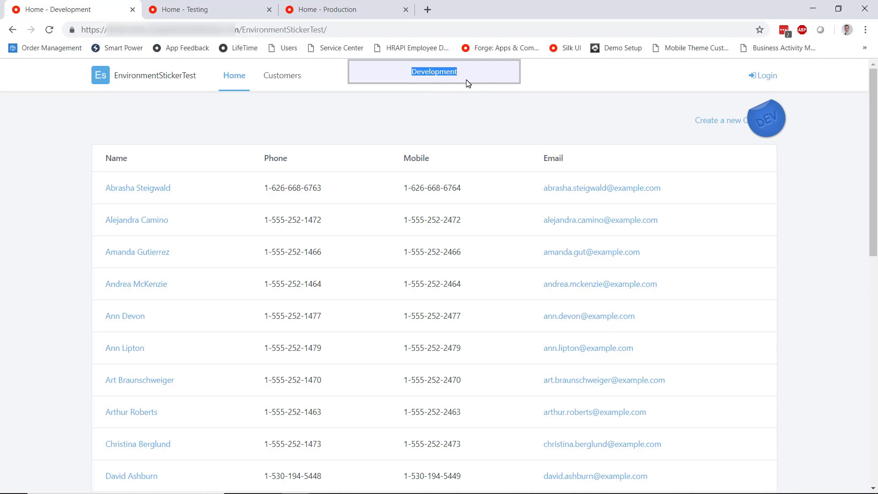
{"action": "mouse_move", "coordinate": [634, 114]}
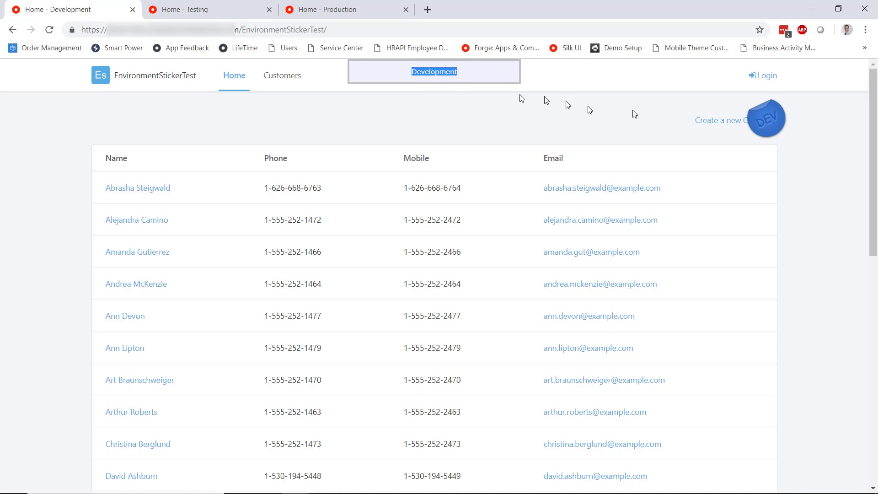
{"action": "mouse_move", "coordinate": [774, 130]}
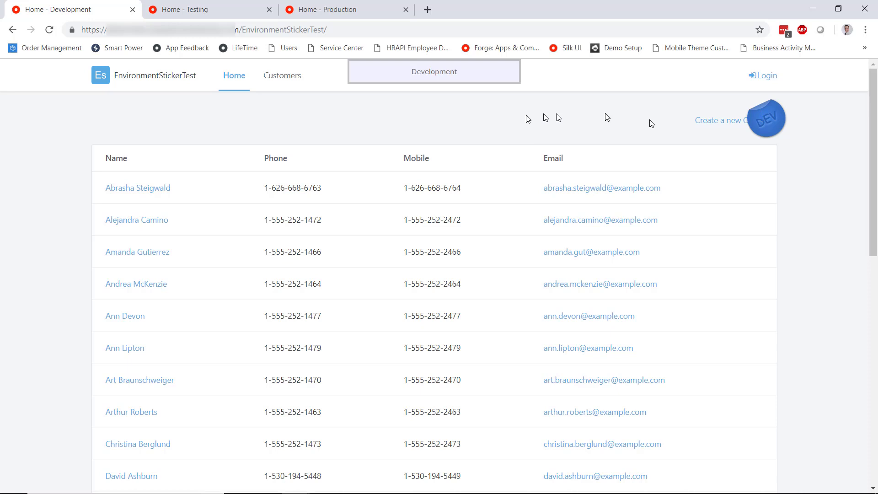
{"action": "mouse_move", "coordinate": [497, 128]}
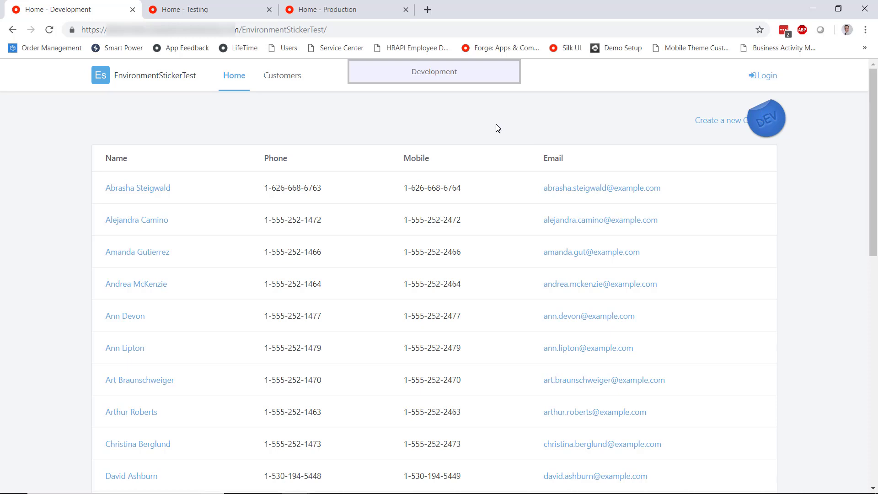
{"action": "mouse_move", "coordinate": [417, 88]}
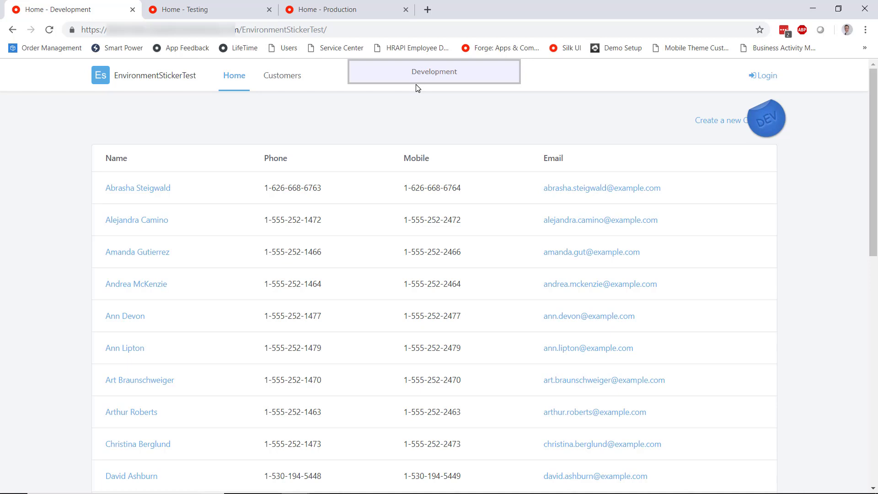
{"action": "mouse_move", "coordinate": [44, 135]}
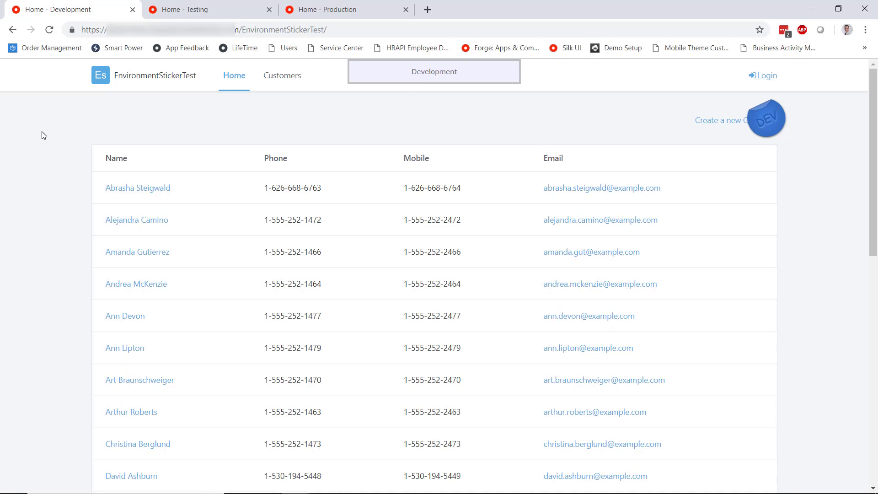
{"action": "mouse_move", "coordinate": [79, 15]}
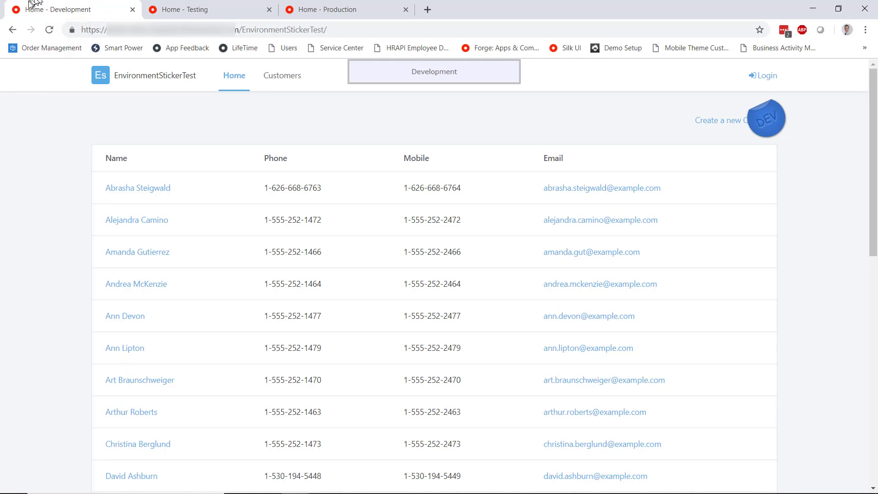
{"action": "mouse_move", "coordinate": [42, 11]}
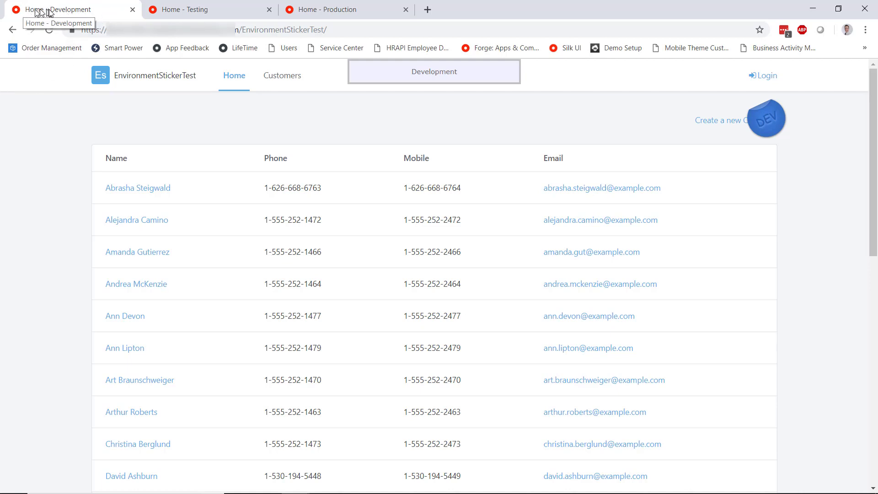
{"action": "mouse_move", "coordinate": [113, 153]}
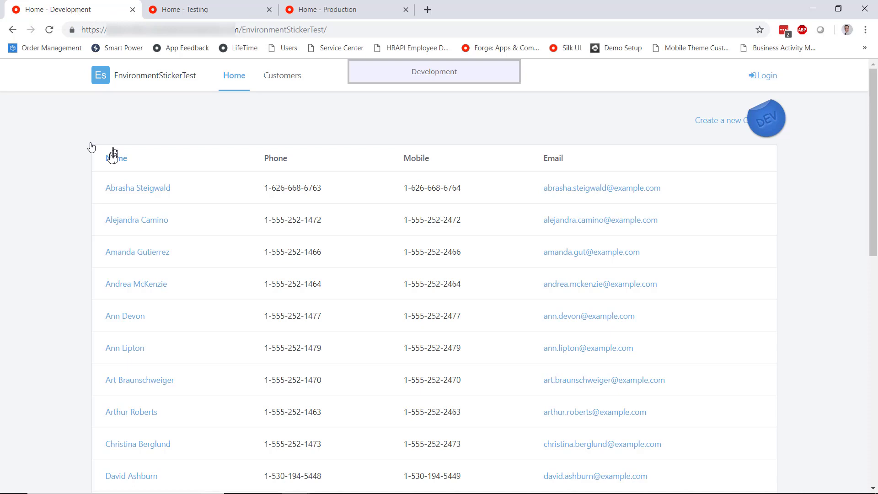
{"action": "mouse_move", "coordinate": [69, 138]}
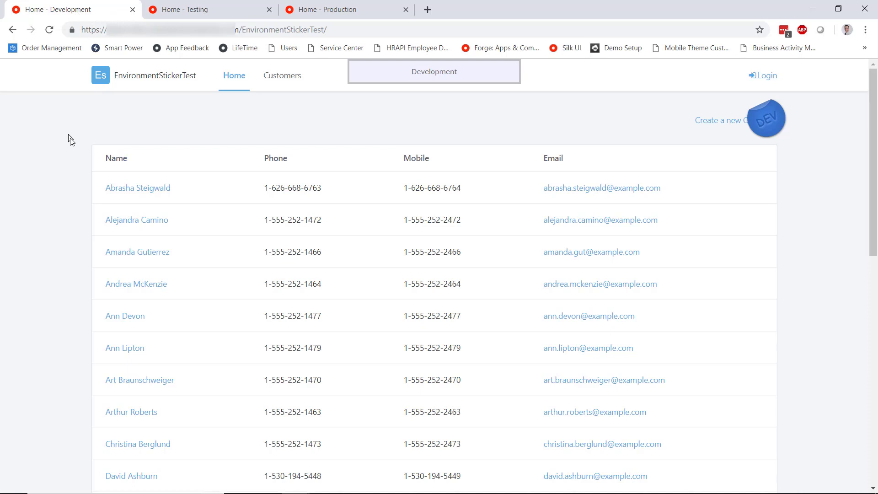
View the Testing site's 'running in: Testing' warning and dismiss it.
{"action": "left_click", "coordinate": [211, 9]}
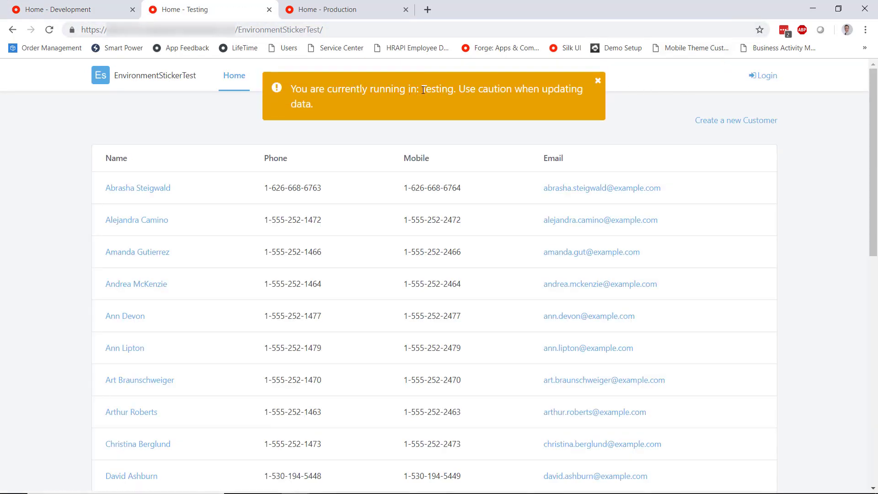
{"action": "double_click", "coordinate": [437, 89]}
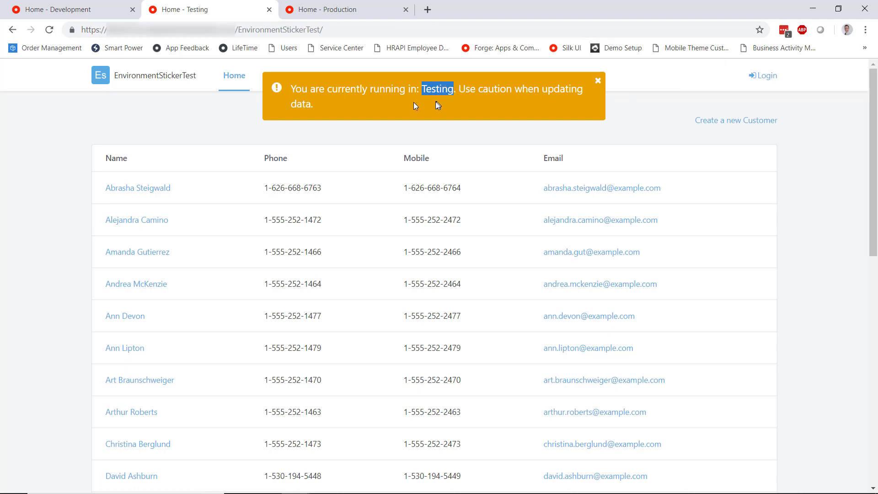
{"action": "mouse_move", "coordinate": [588, 100]}
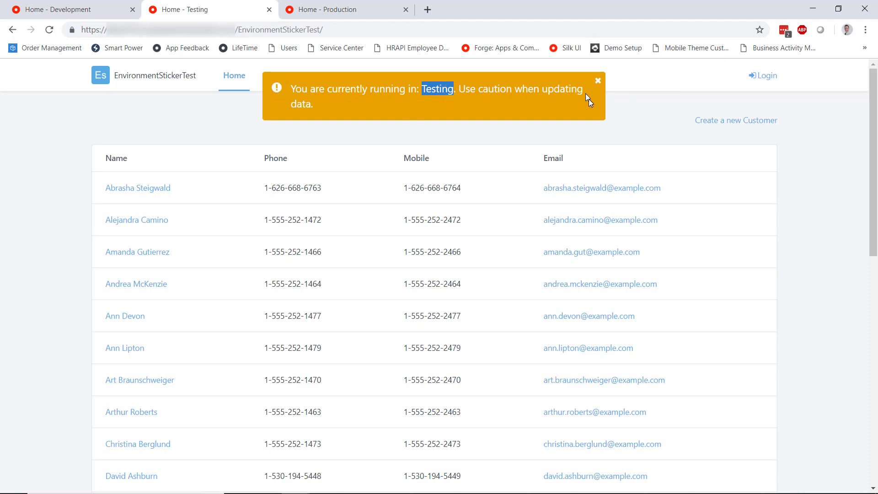
{"action": "left_click", "coordinate": [597, 80]}
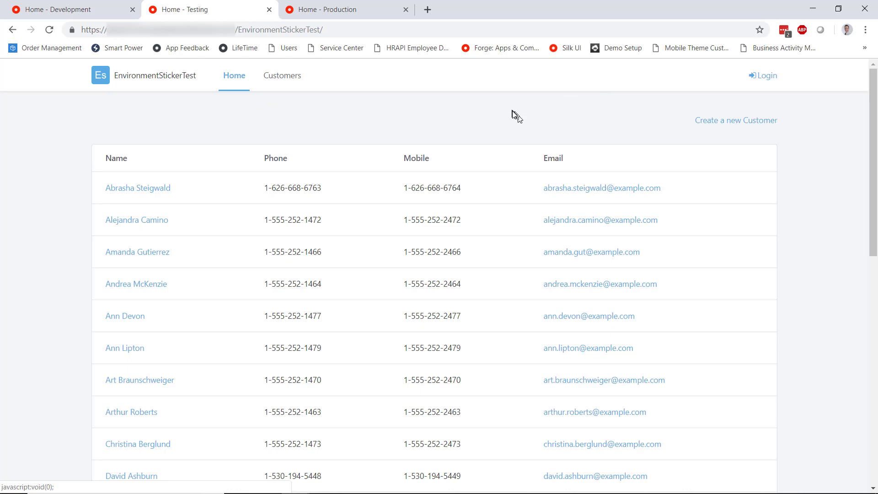
{"action": "mouse_move", "coordinate": [473, 128]}
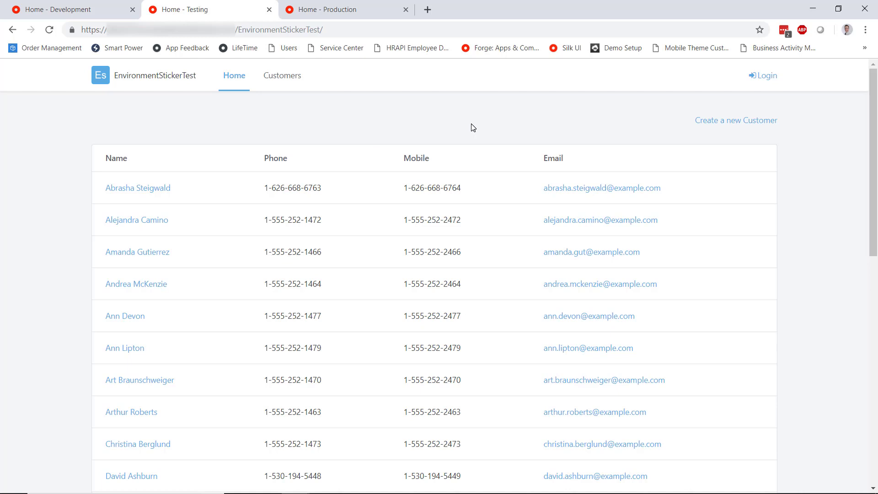
{"action": "mouse_move", "coordinate": [311, 124]}
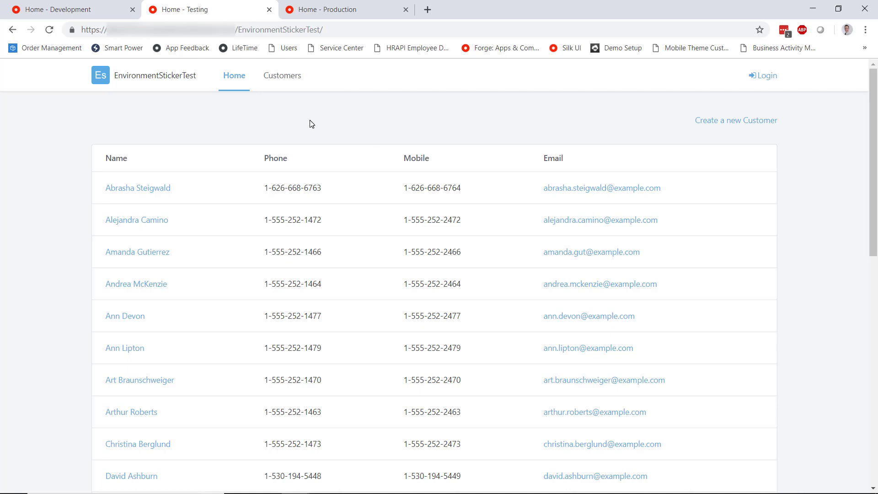
{"action": "mouse_move", "coordinate": [300, 118]}
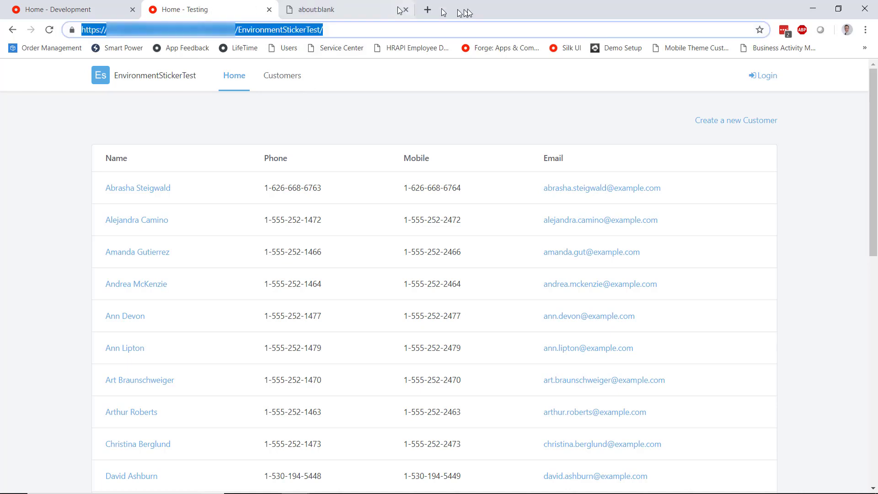
Load the Production home page and dismiss its 'running in: Production' warning.
{"action": "left_click", "coordinate": [313, 9]}
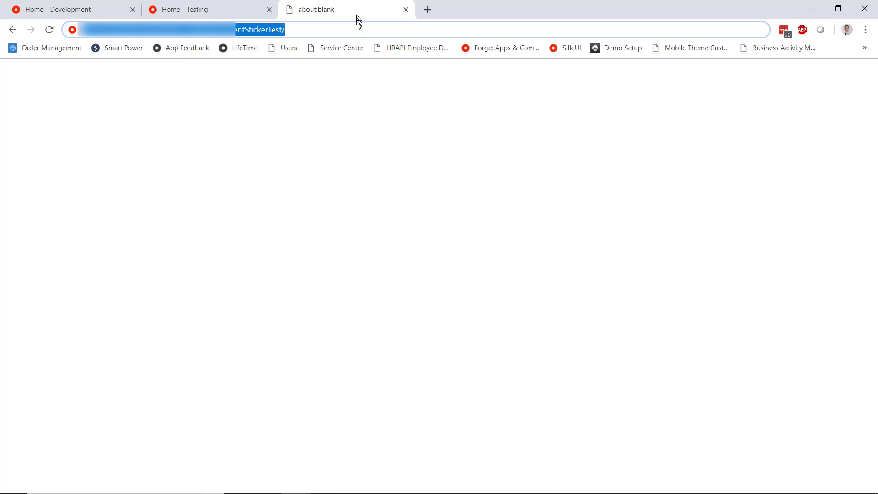
{"action": "key", "text": "Return"}
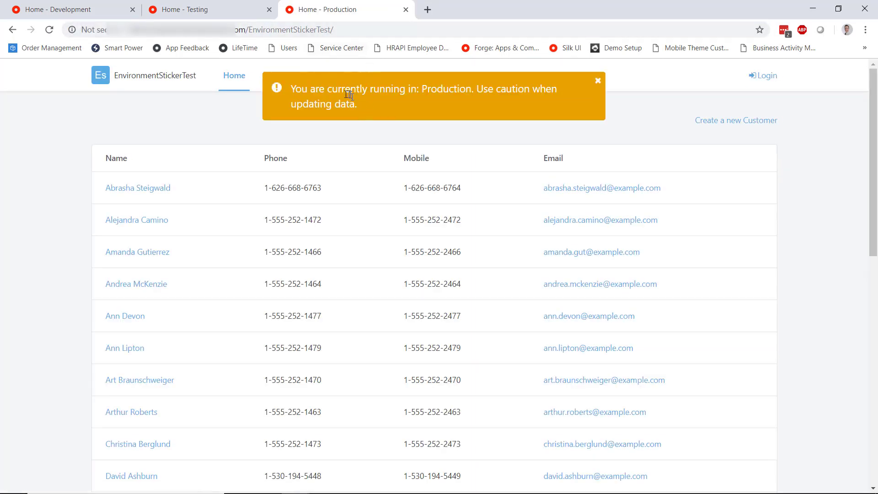
{"action": "mouse_move", "coordinate": [331, 9]}
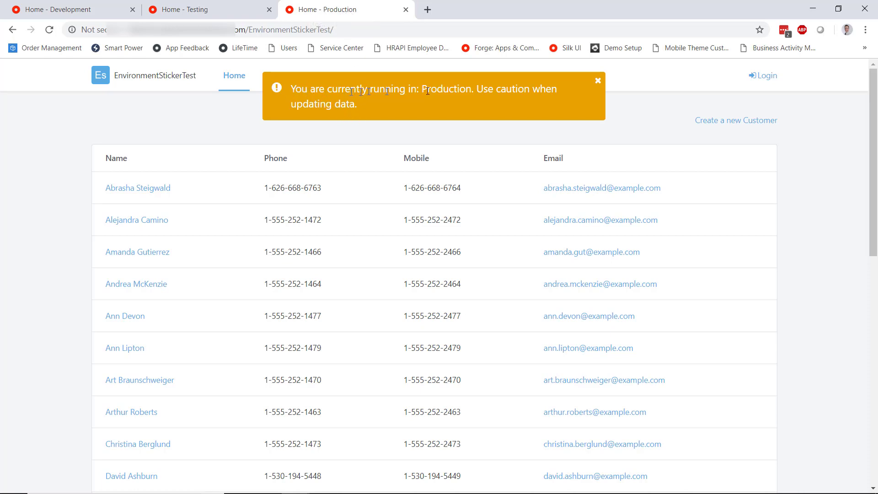
{"action": "double_click", "coordinate": [447, 89]}
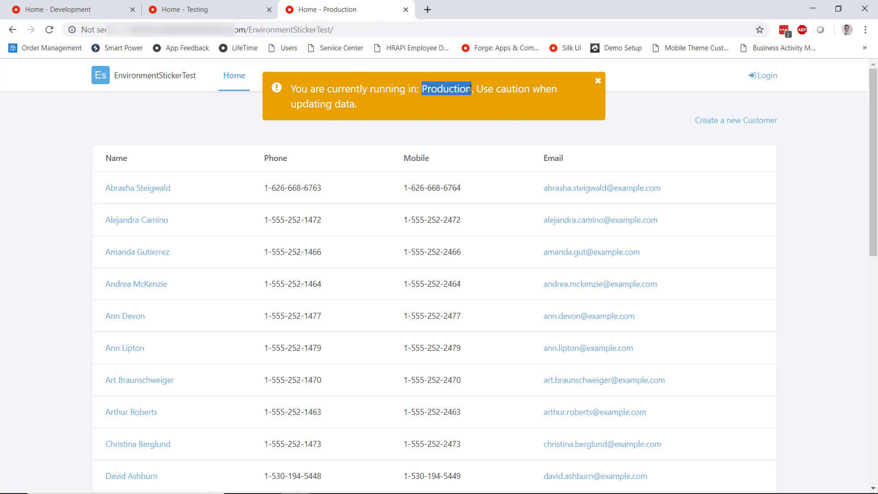
{"action": "mouse_move", "coordinate": [598, 80]}
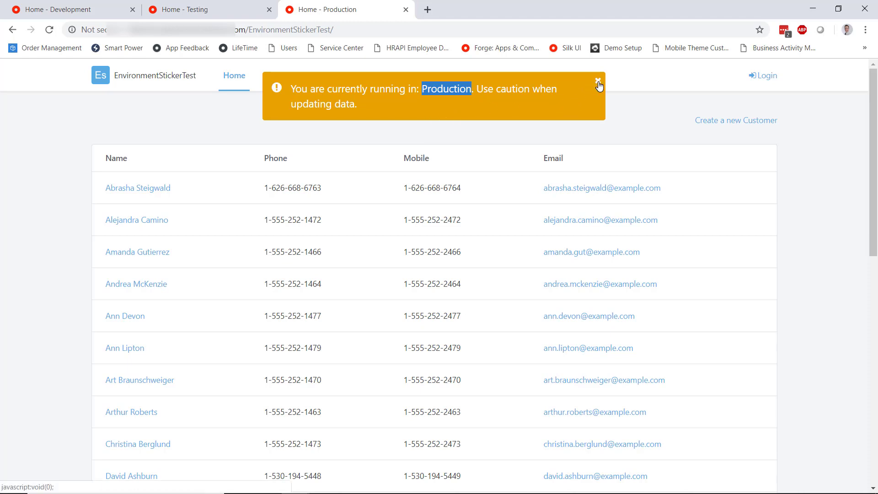
{"action": "left_click", "coordinate": [598, 80]}
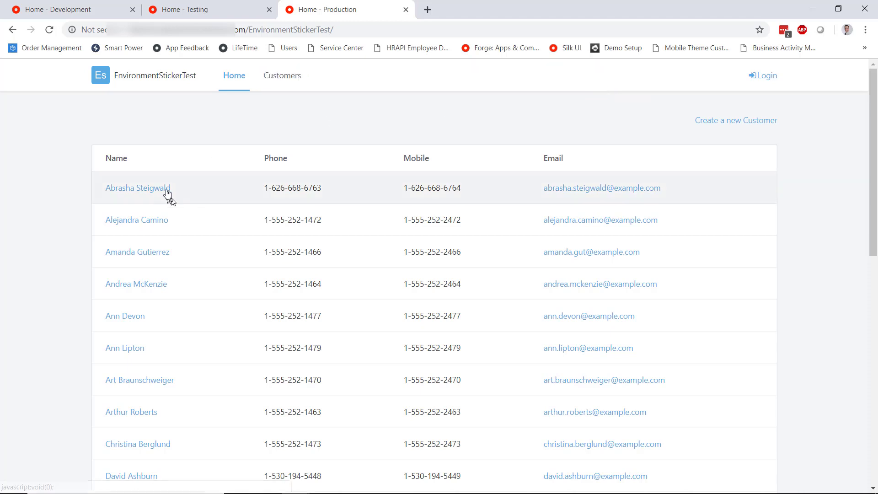
Show the first customer's detail form and dismiss the Production warning there too.
{"action": "left_click", "coordinate": [137, 187]}
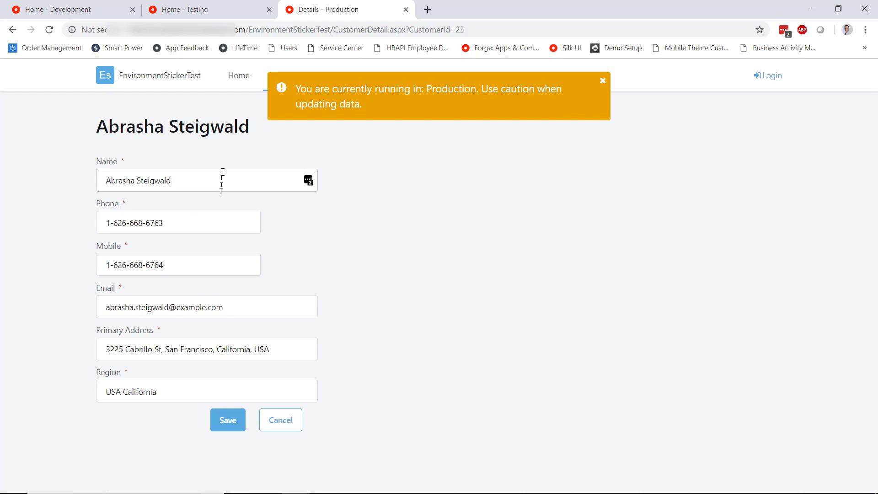
{"action": "mouse_move", "coordinate": [409, 108]}
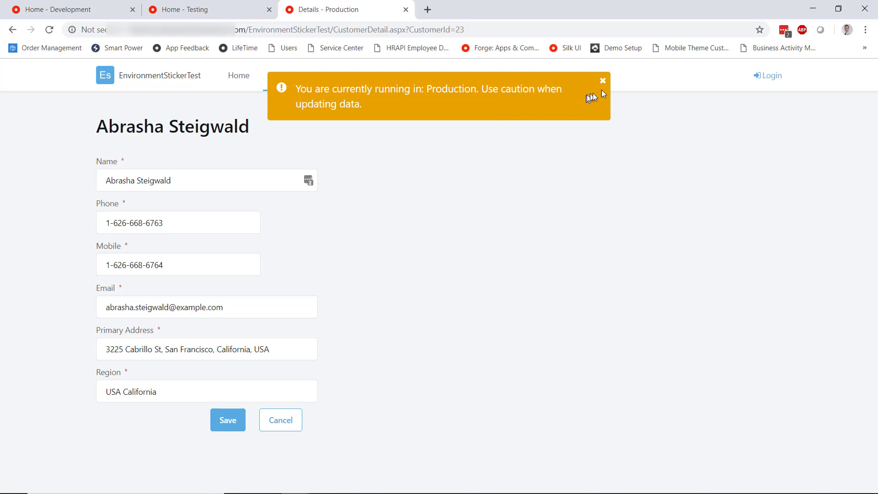
{"action": "mouse_move", "coordinate": [602, 80]}
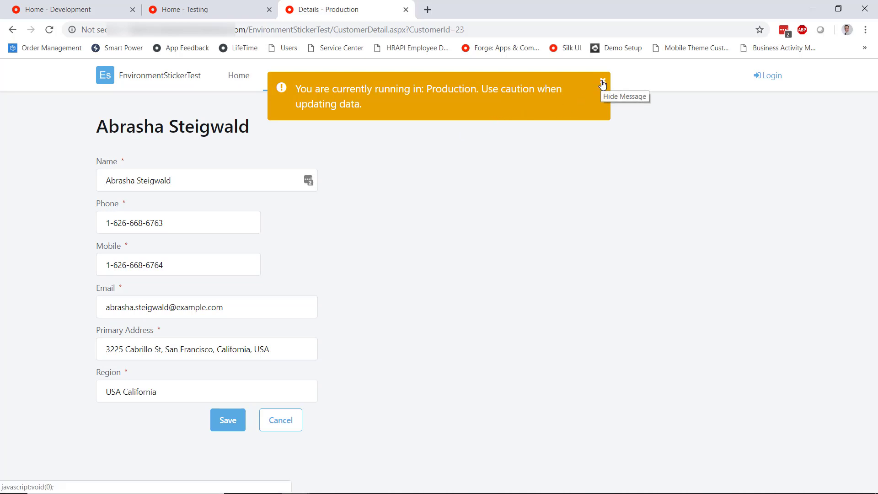
{"action": "left_click", "coordinate": [601, 81]}
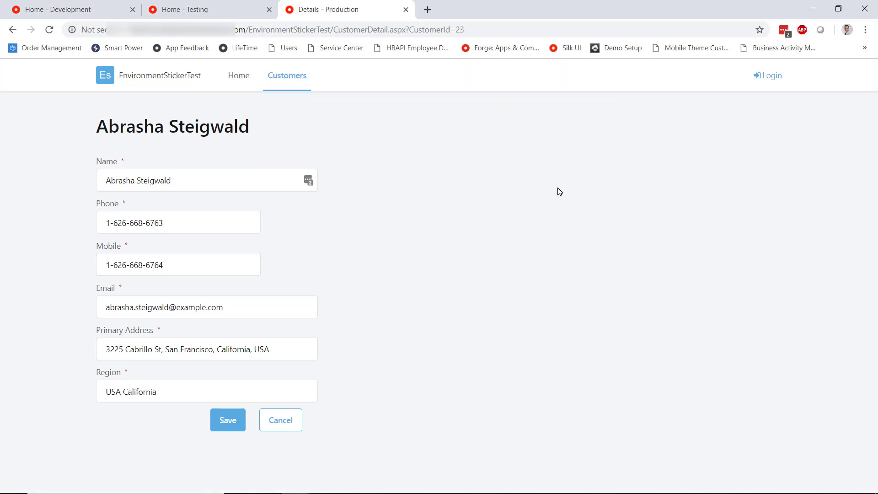